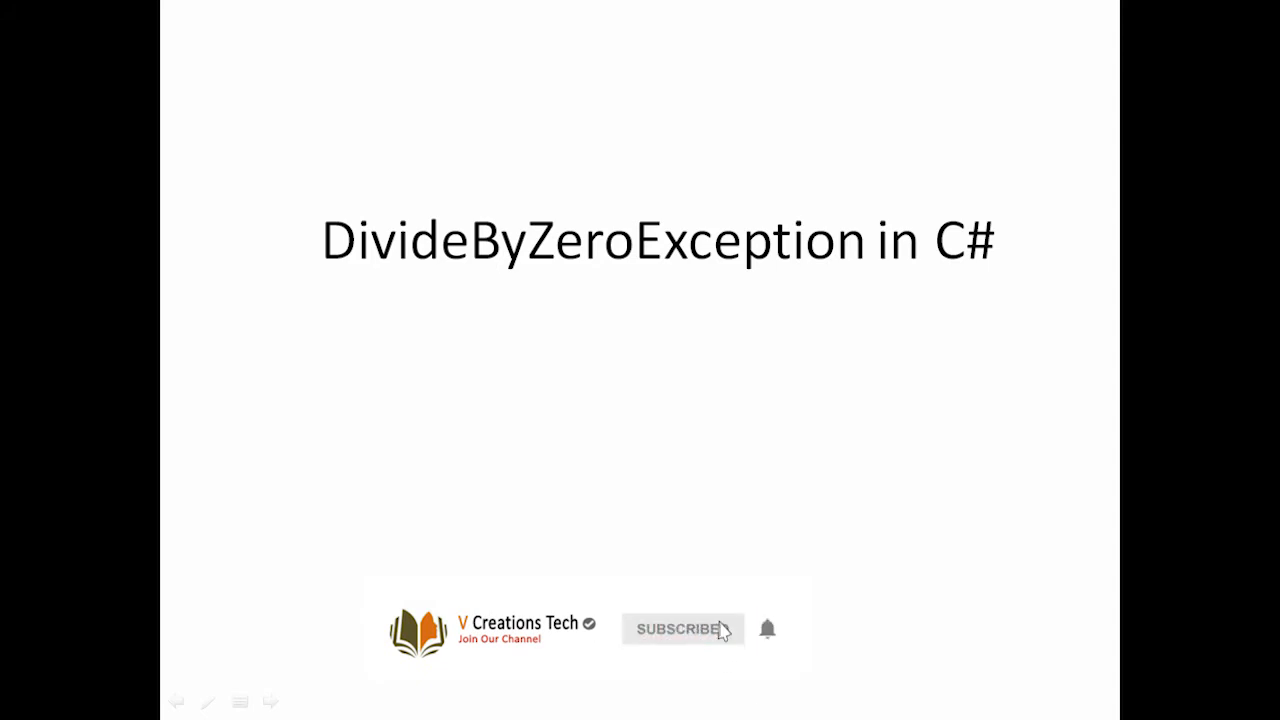
# Advance past the DivideByZeroException title slide to the Visual Studio Program.cs editor
pyautogui.click(683, 629)
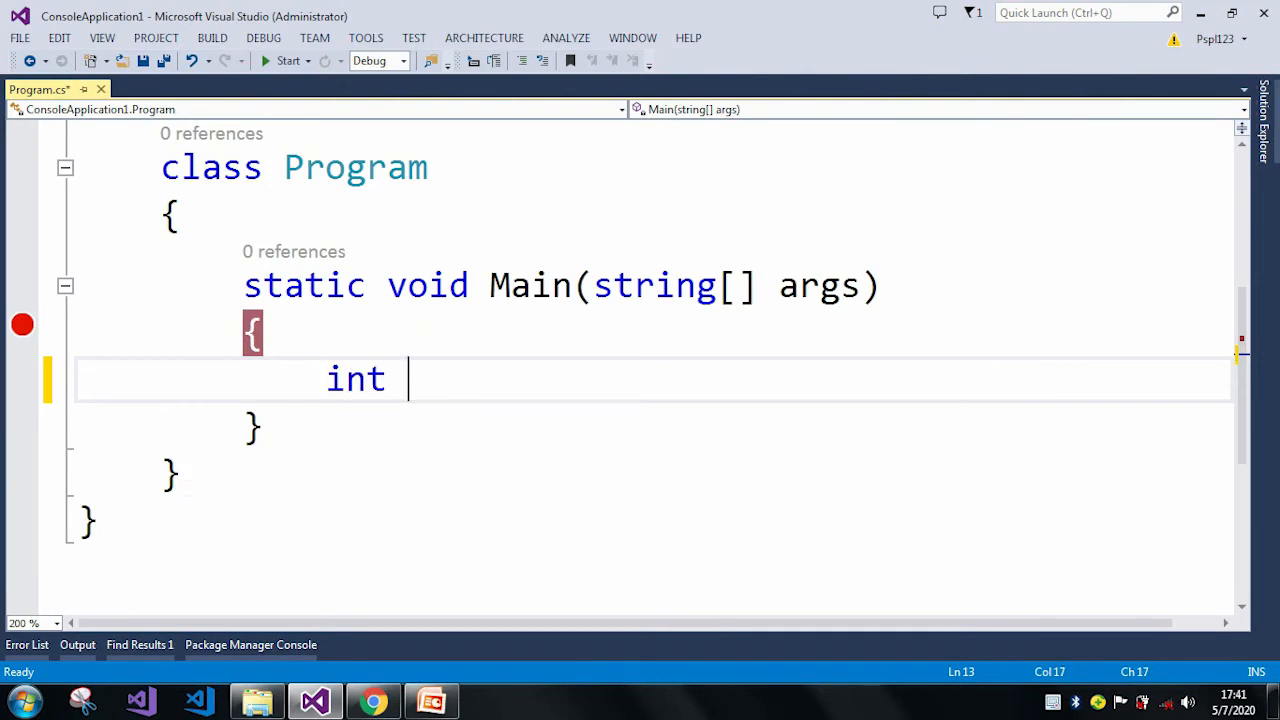
# Declare int x = 0; in Main and save Program.cs
pyautogui.write('x')
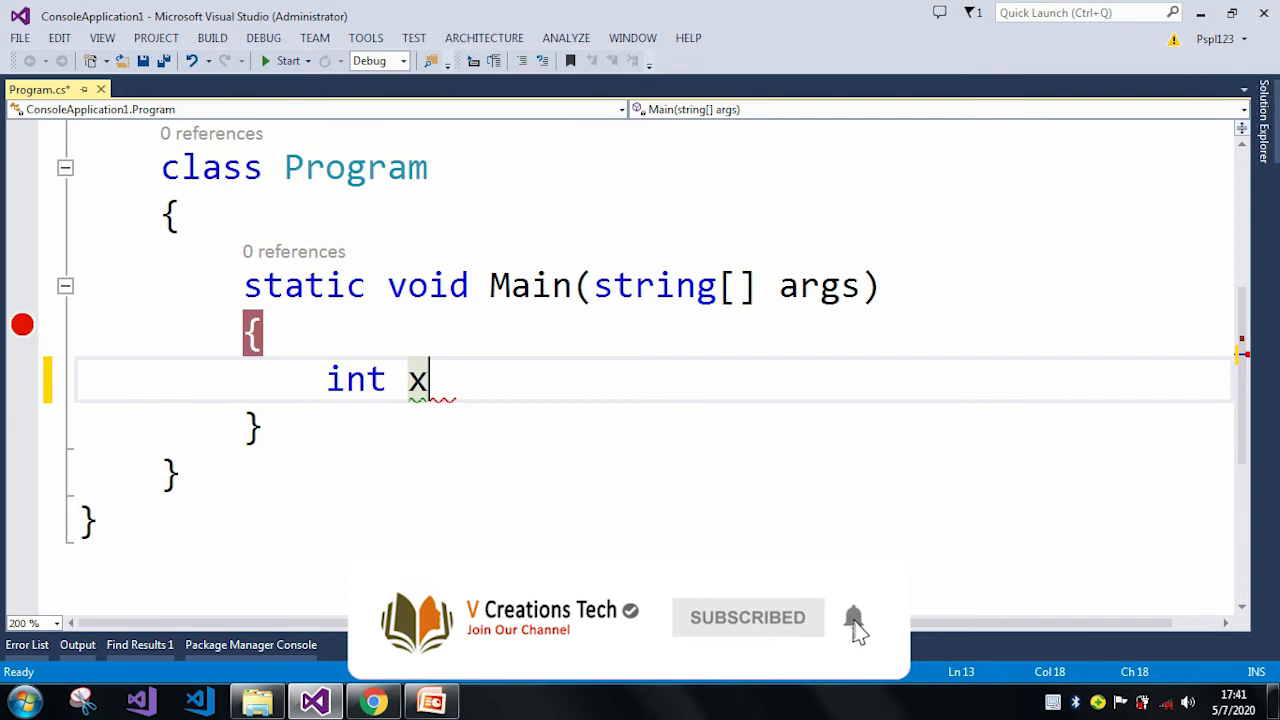
pyautogui.write('=')
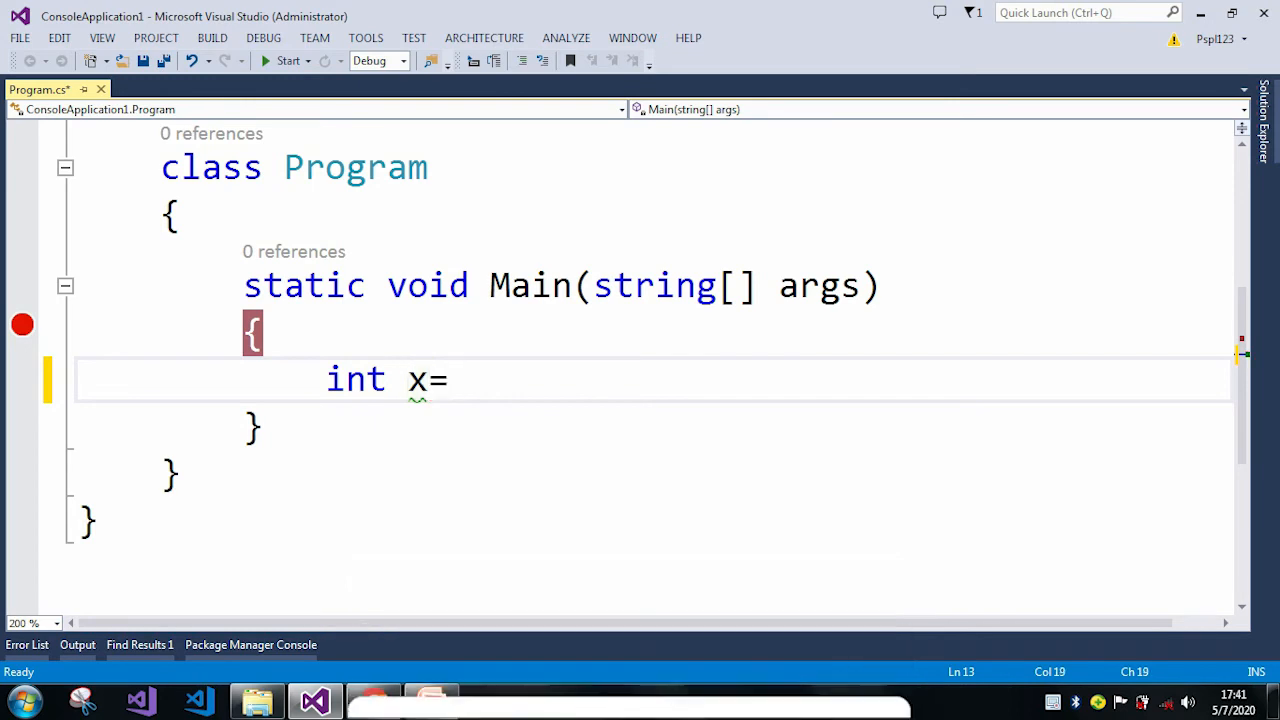
pyautogui.write('0;')
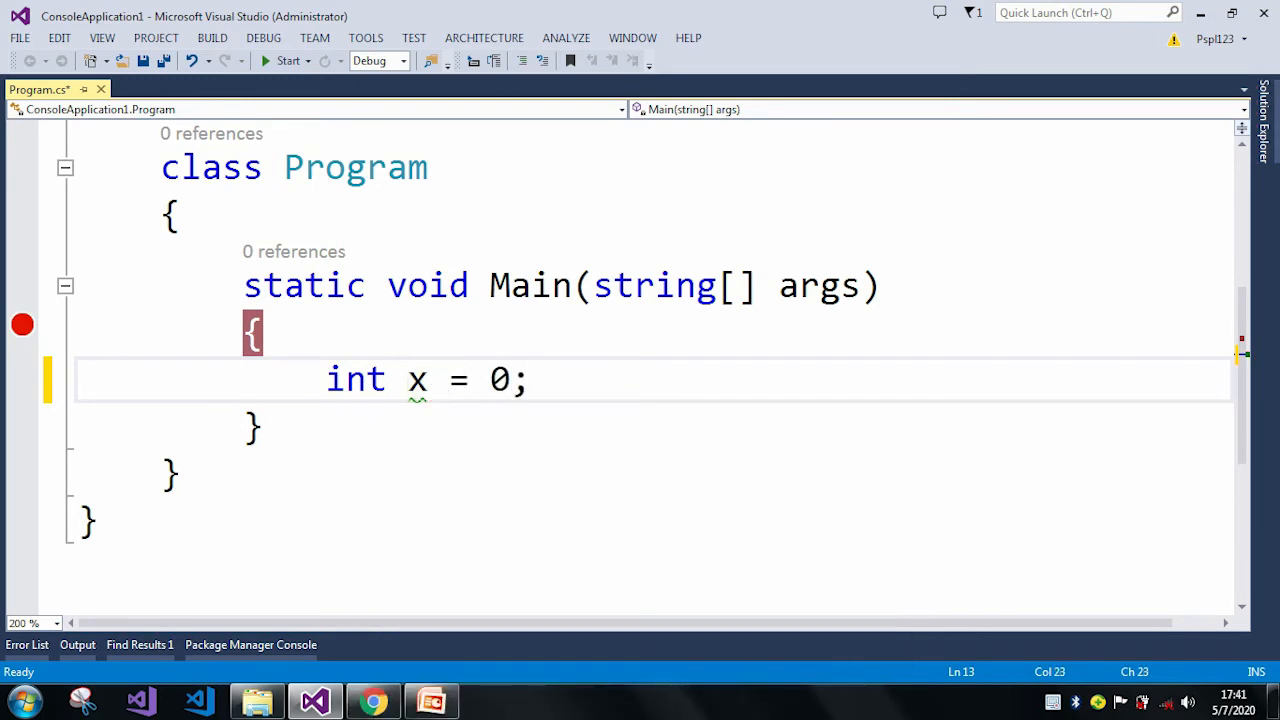
pyautogui.press('ctrl+s')
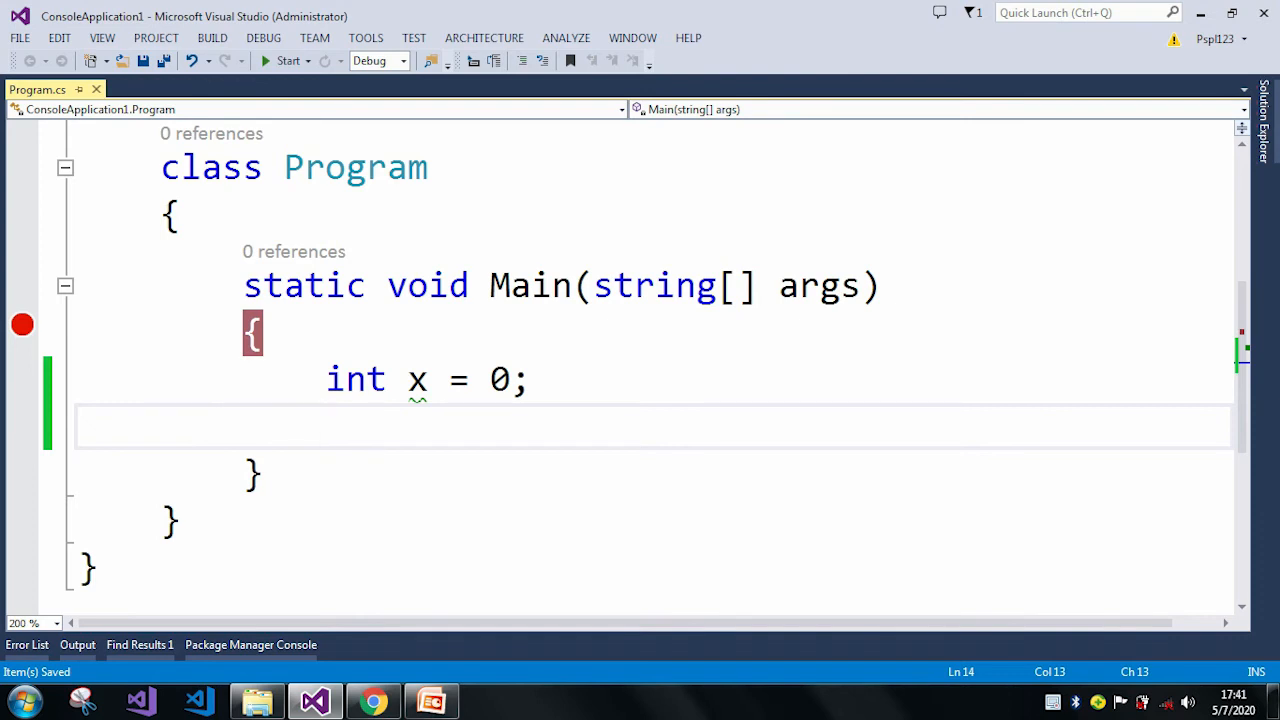
# Add the statement int y = 10 / x; on the next line
pyautogui.write('int')
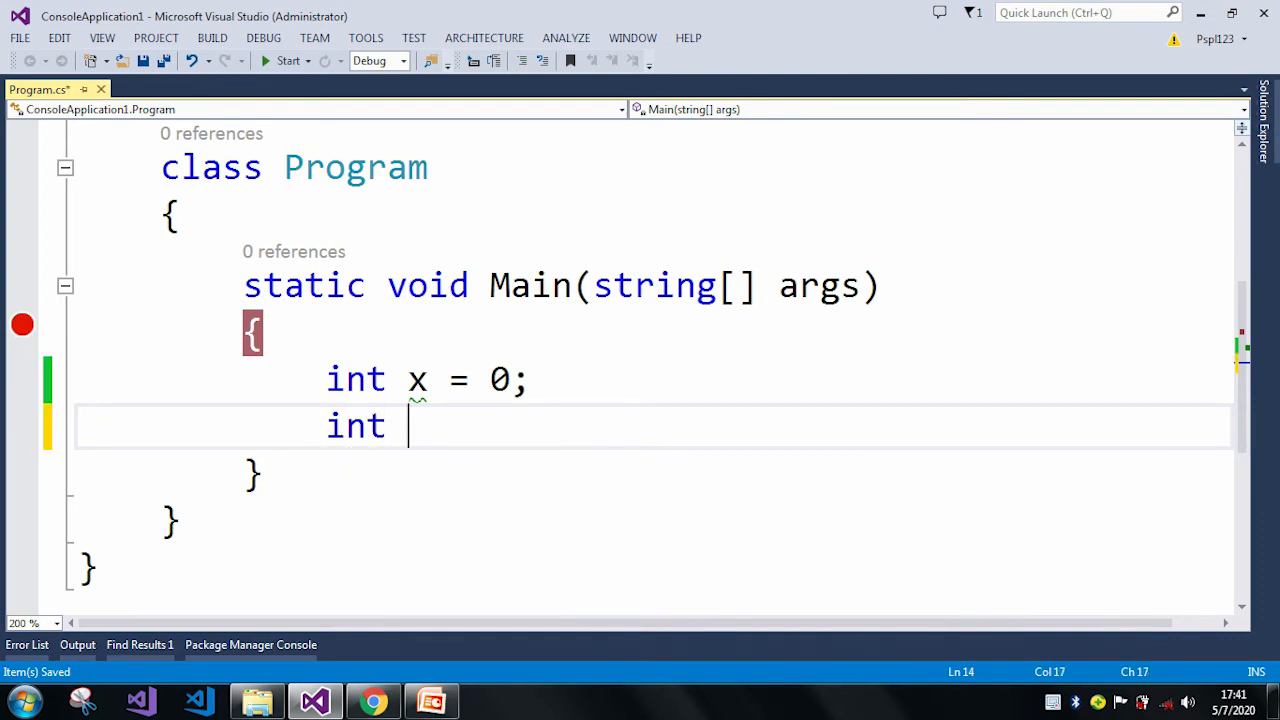
pyautogui.write('y')
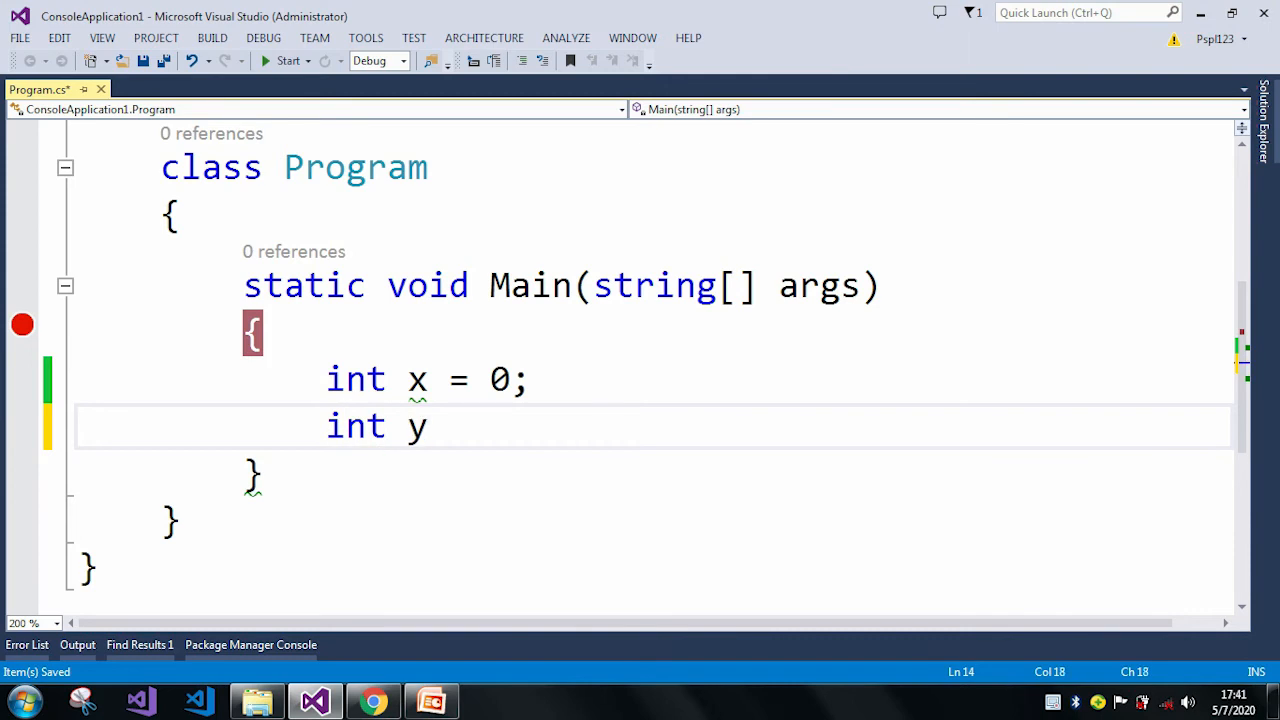
pyautogui.write('=')
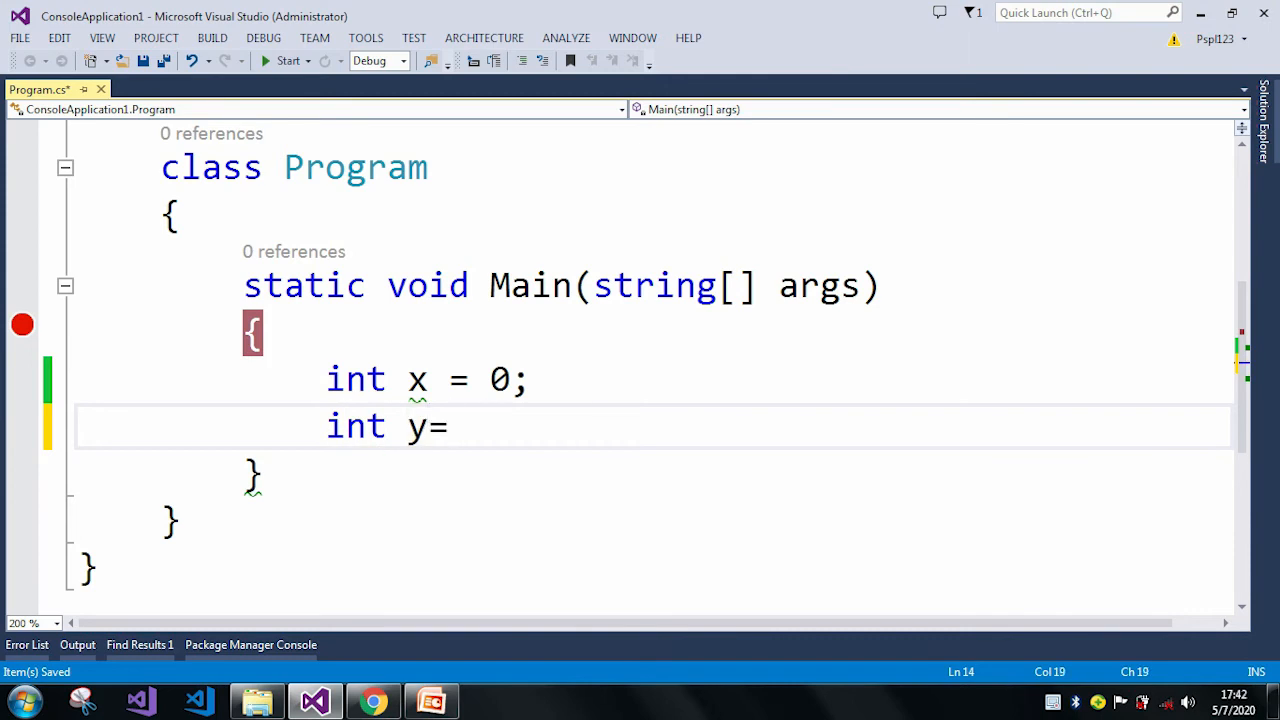
pyautogui.write('10/')
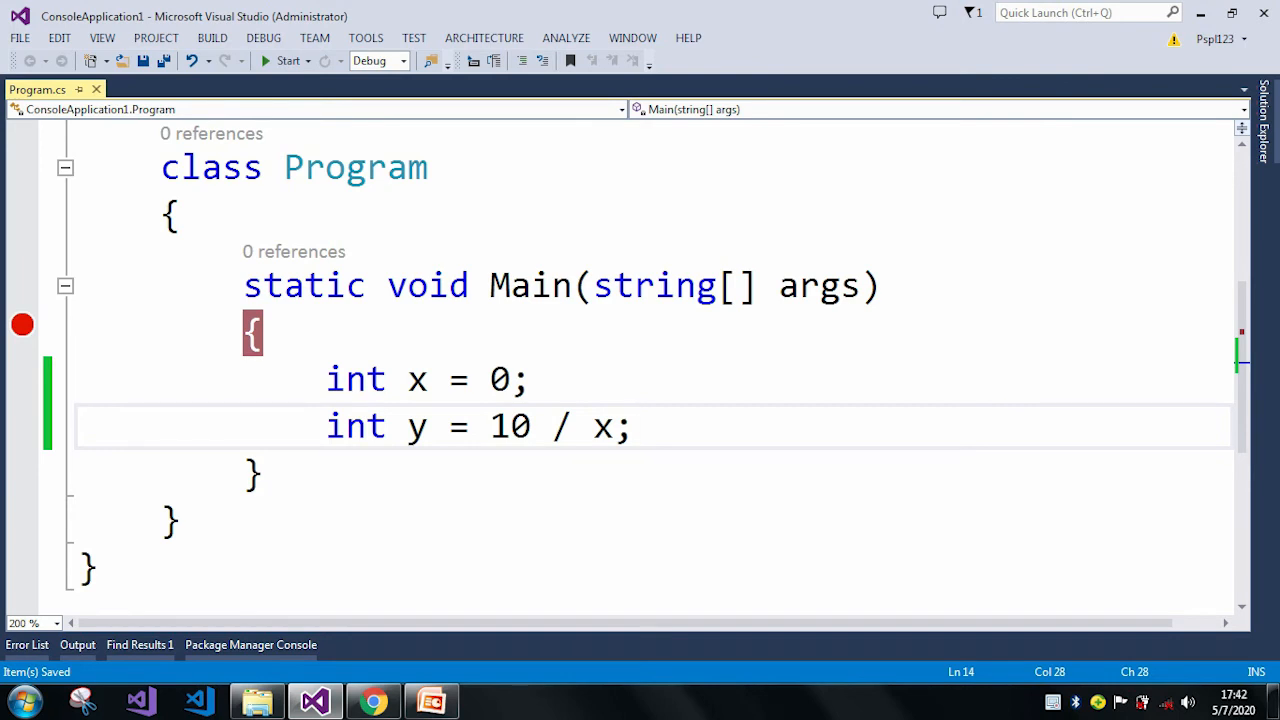
pyautogui.doubleClick(375, 426)
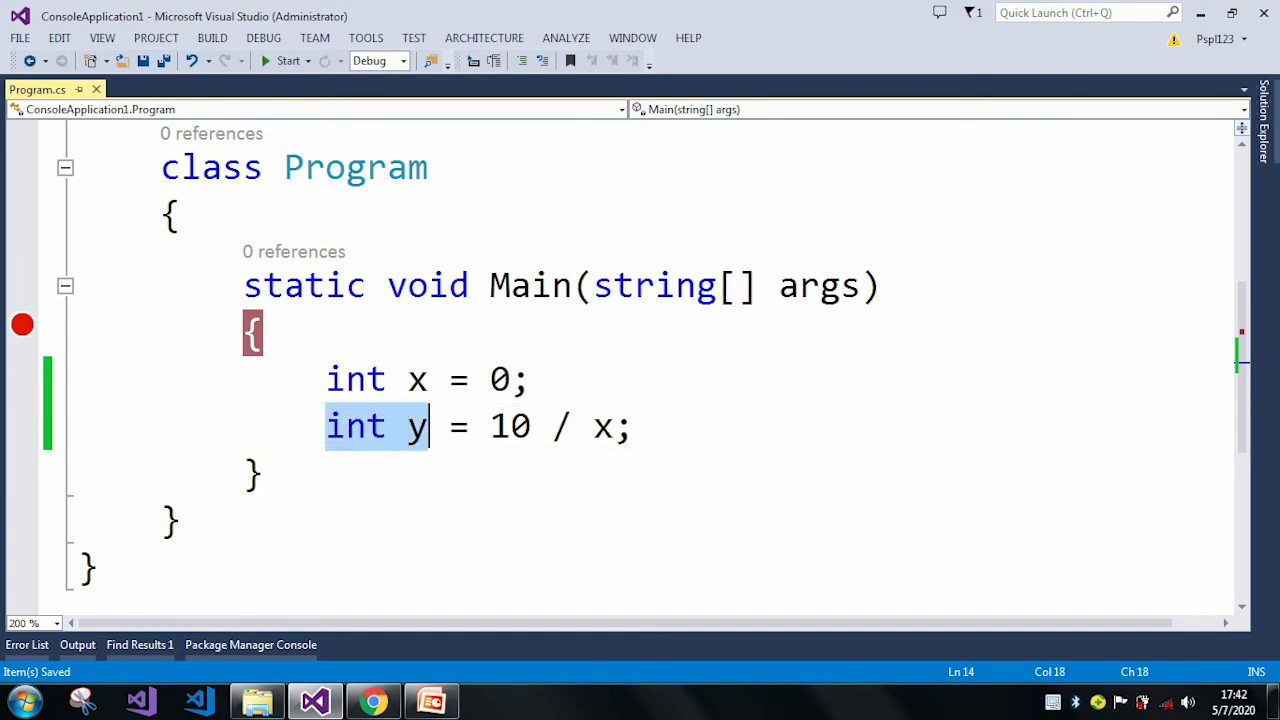
pyautogui.doubleClick(510, 426)
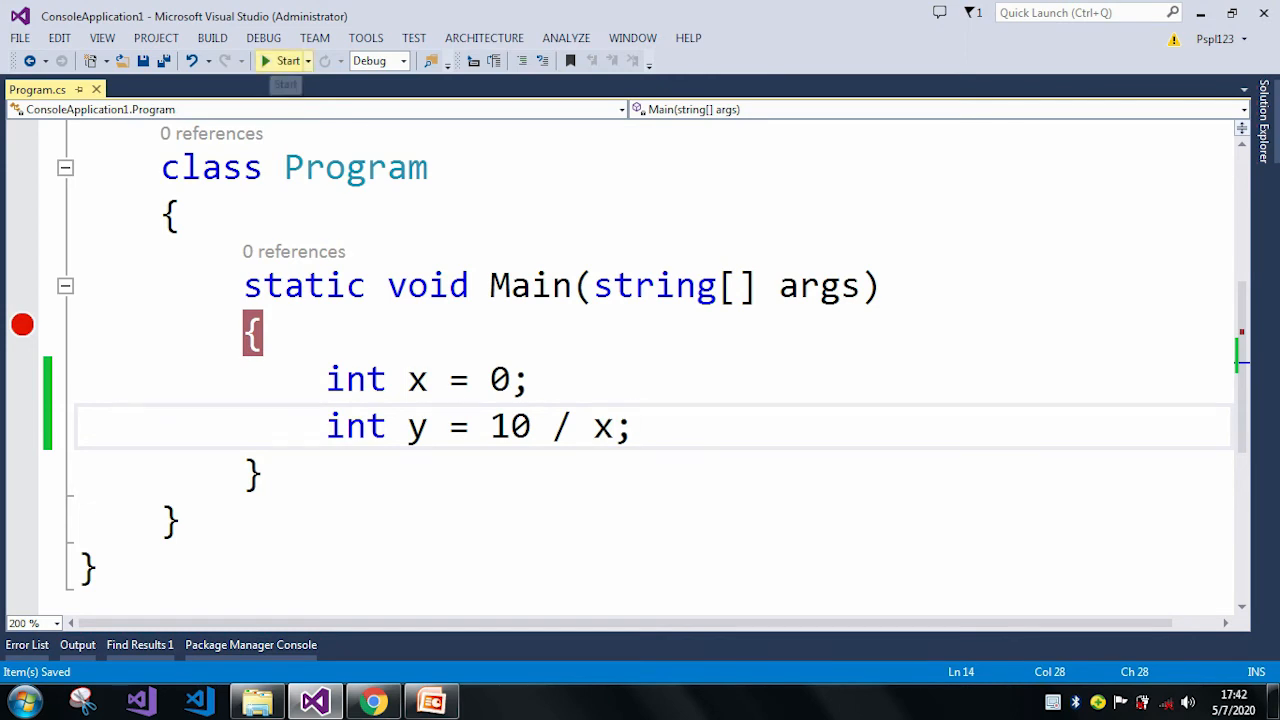
# Debug past the breakpoint until DivideByZeroException is thrown, then dismiss the exception popup
pyautogui.click(285, 60)
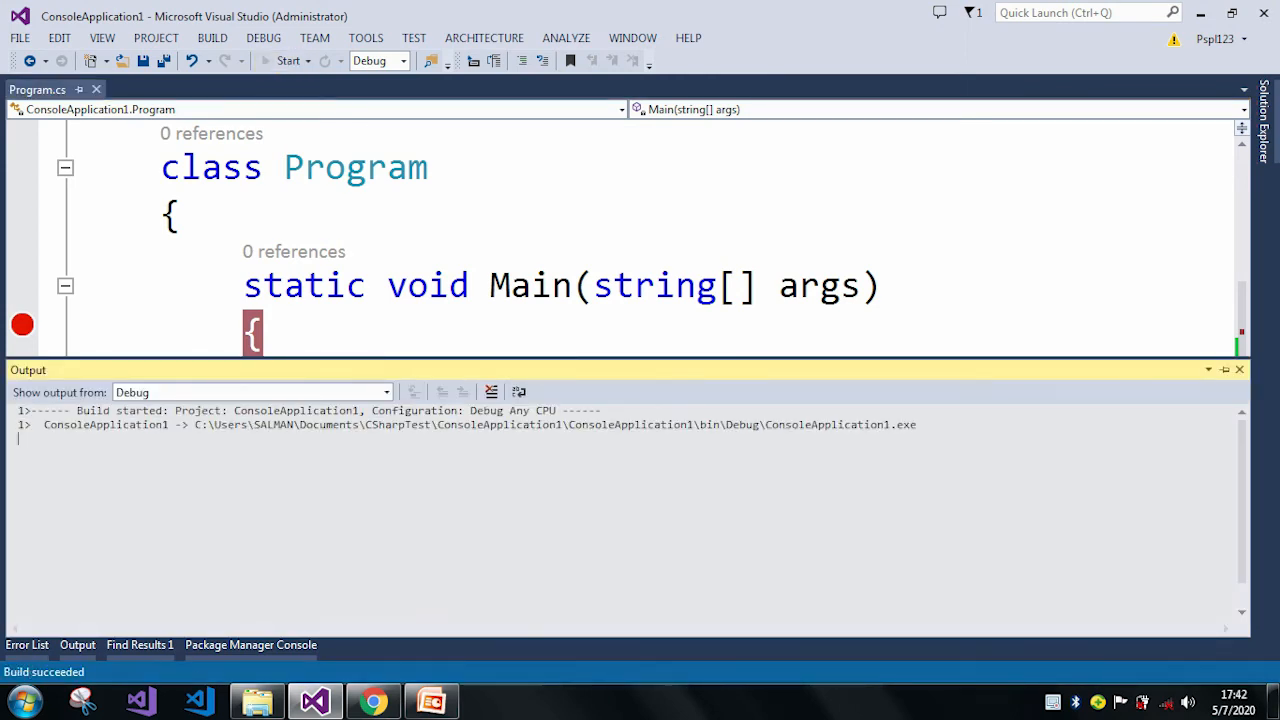
pyautogui.click(289, 61)
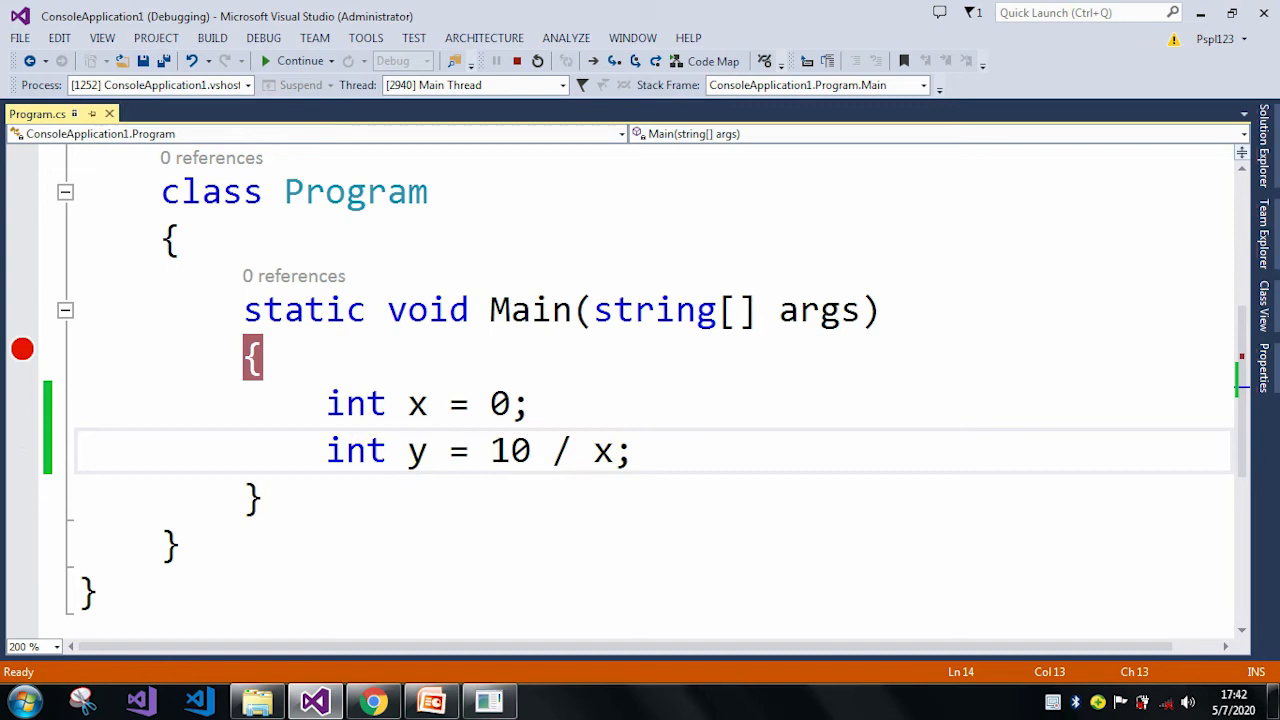
pyautogui.click(266, 61)
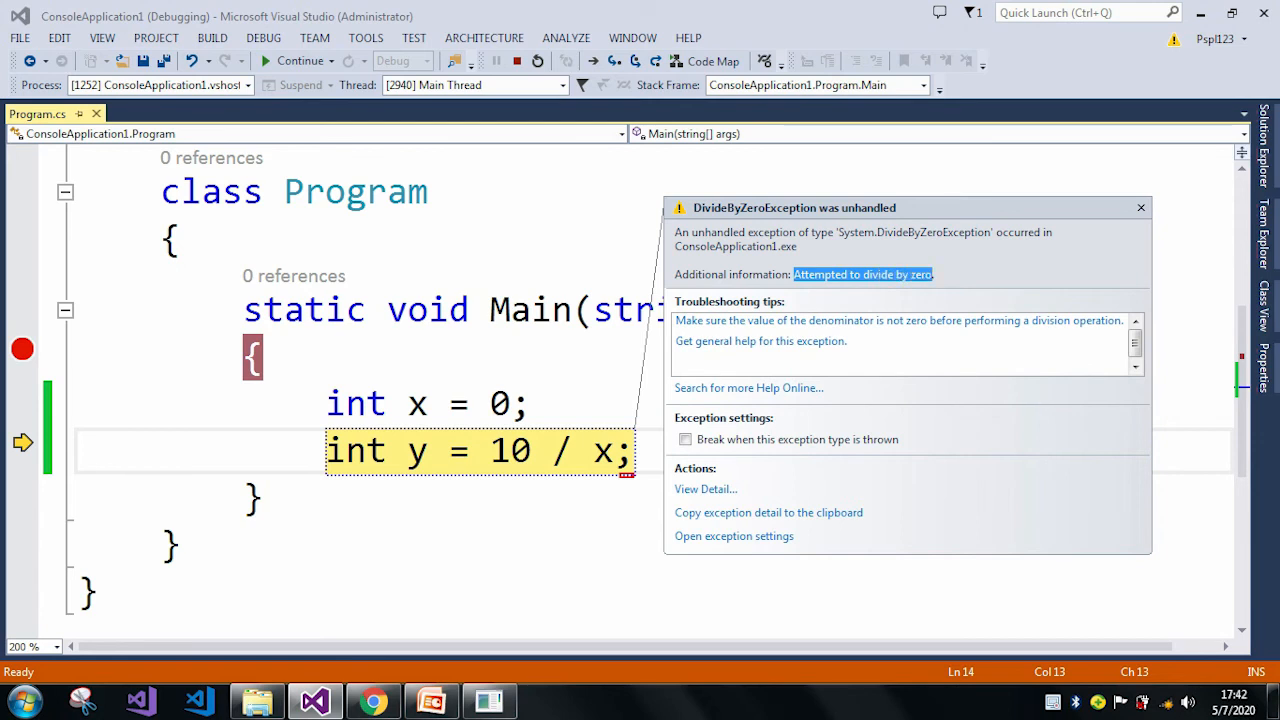
pyautogui.click(1140, 207)
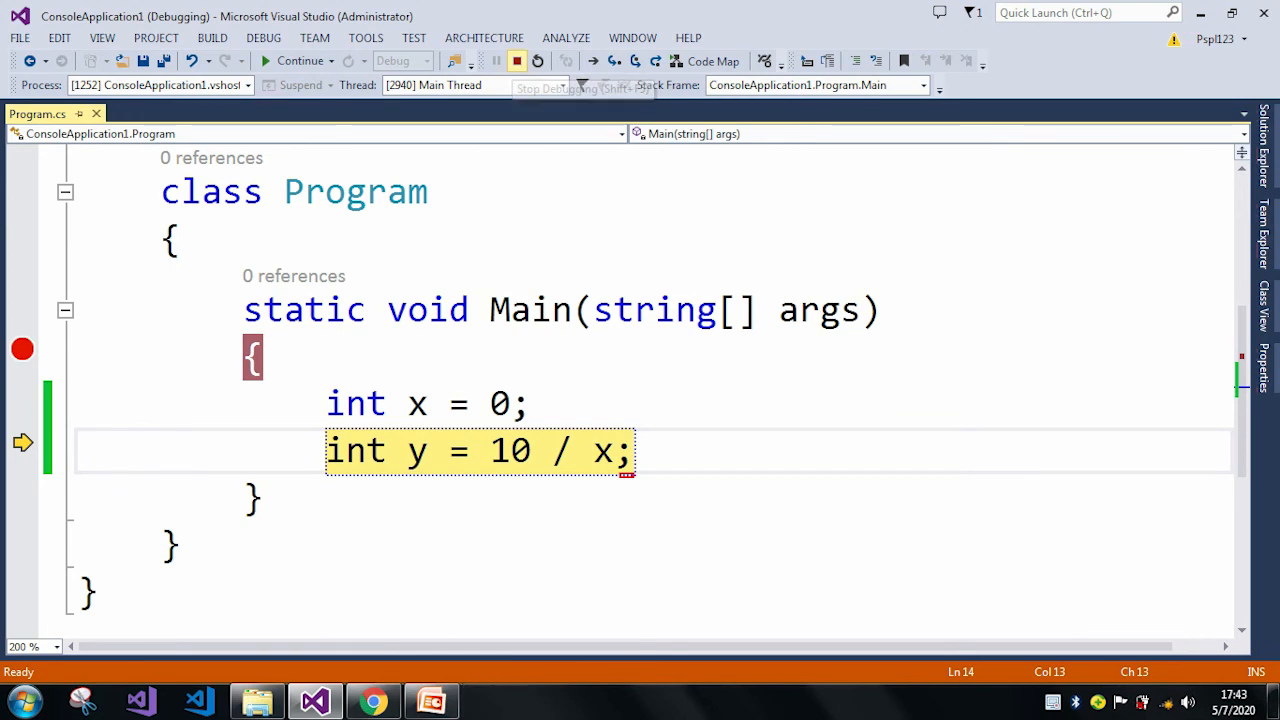
# Stop debugging and type an if (x != 0) guard above int y = 10 / x;
pyautogui.click(496, 61)
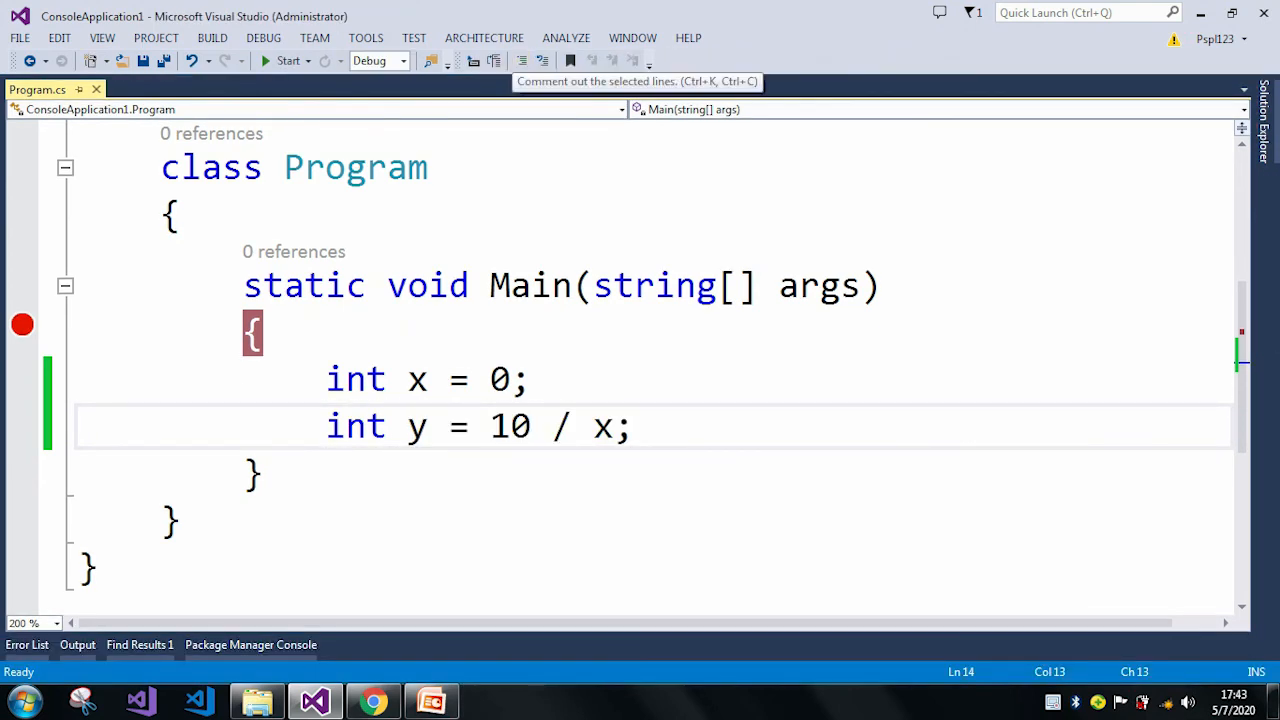
pyautogui.click(534, 379)
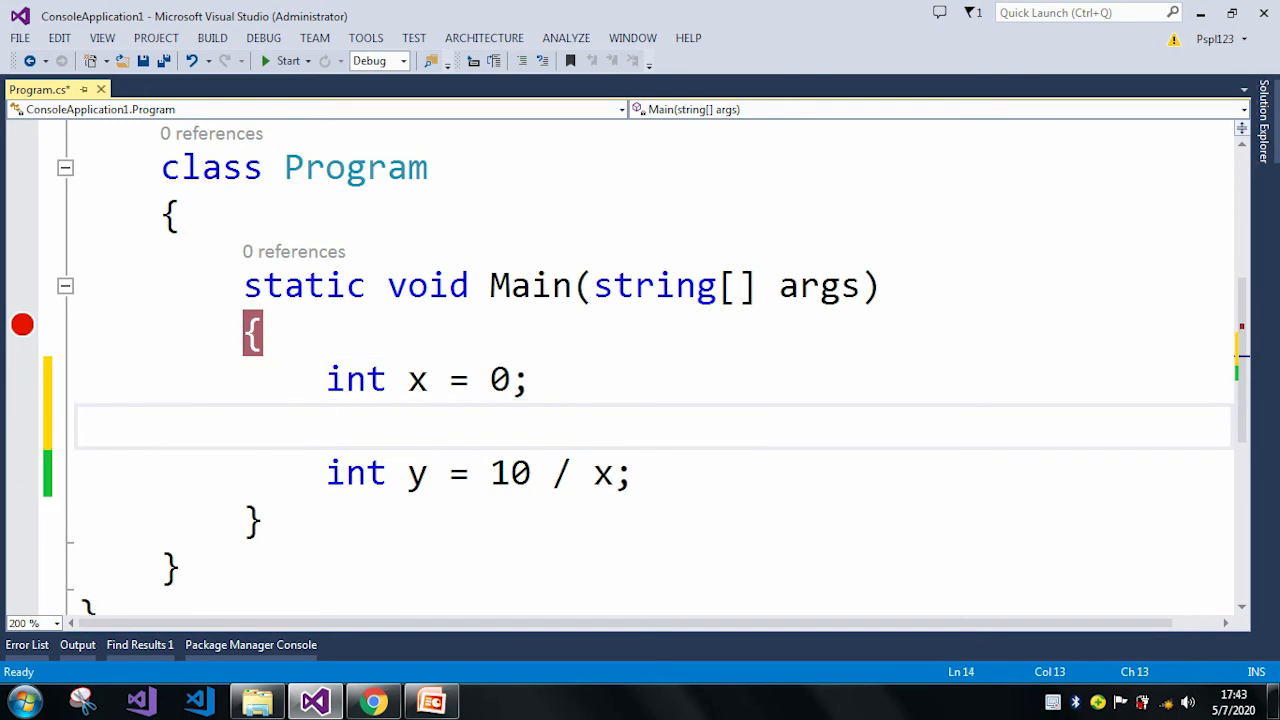
pyautogui.write('if')
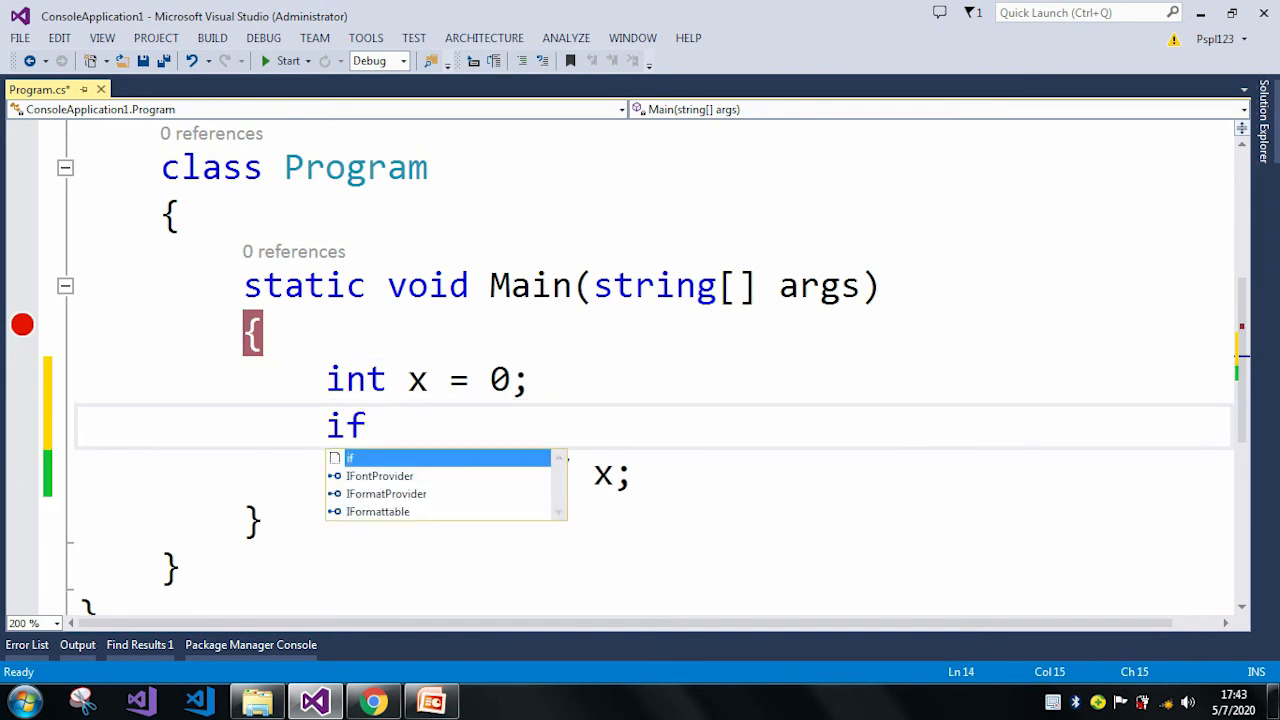
pyautogui.write('(x)')
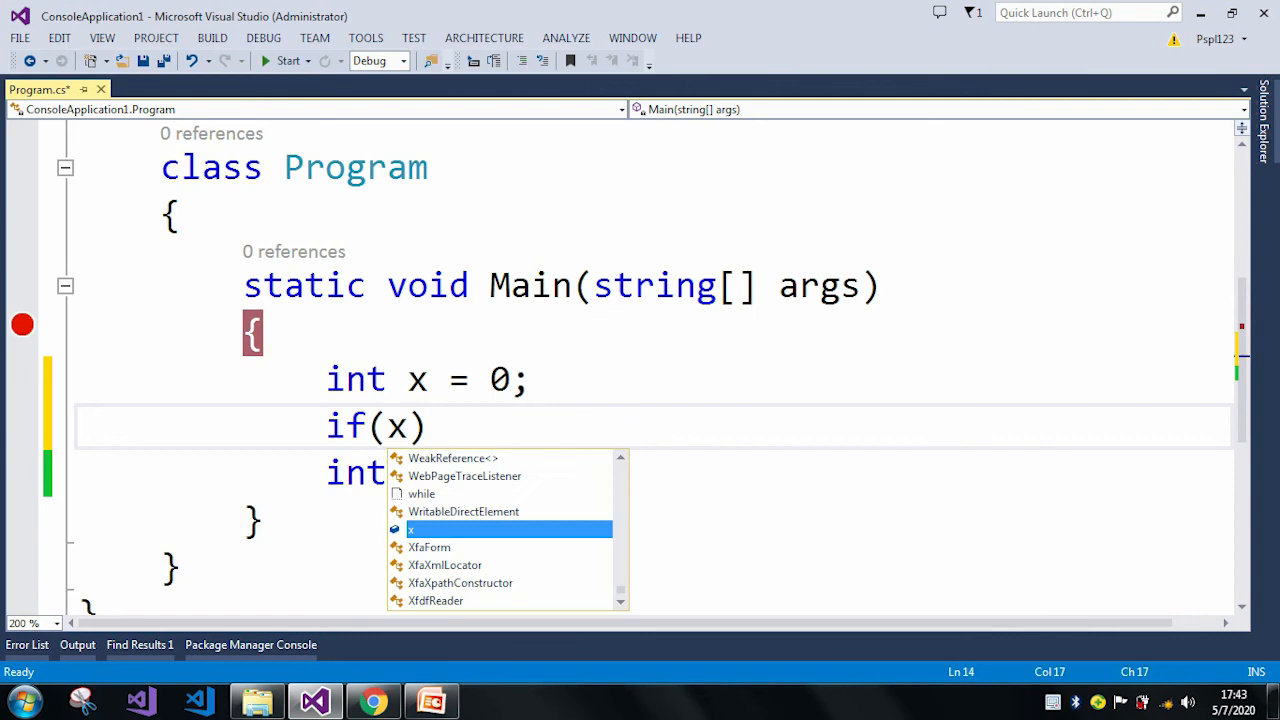
pyautogui.write('!')
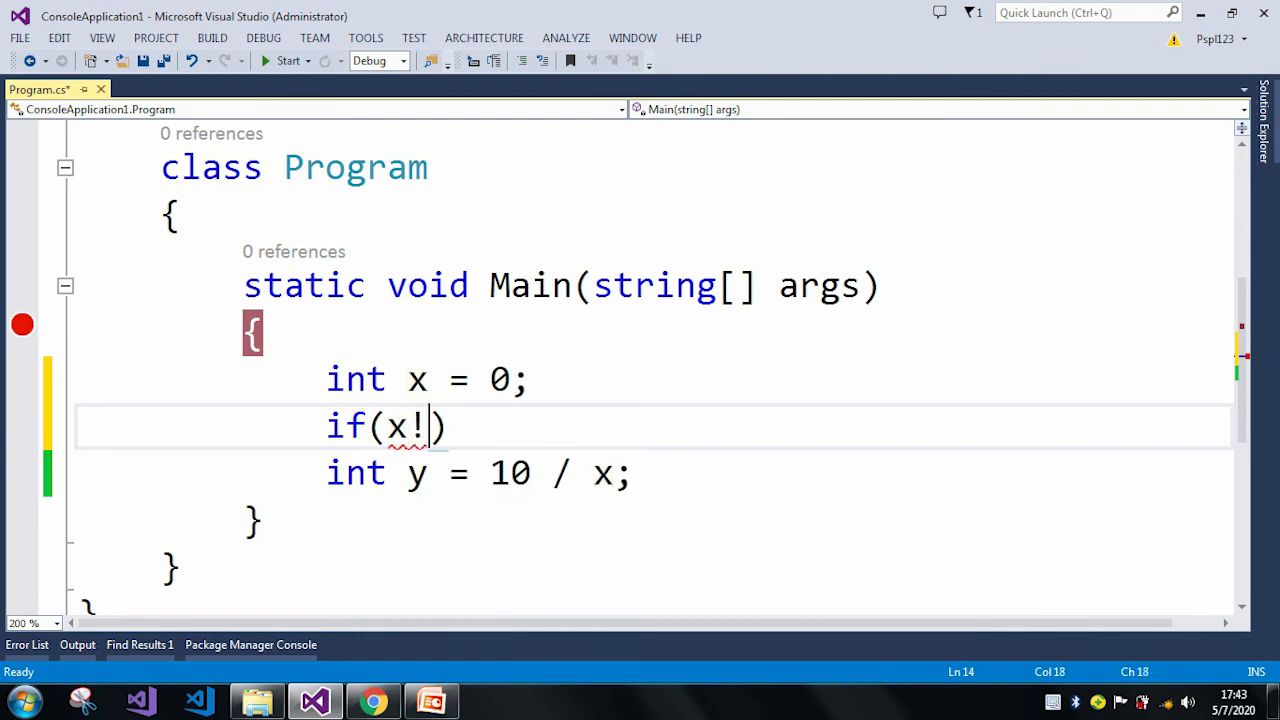
pyautogui.write('=0)')
pyautogui.write('}')
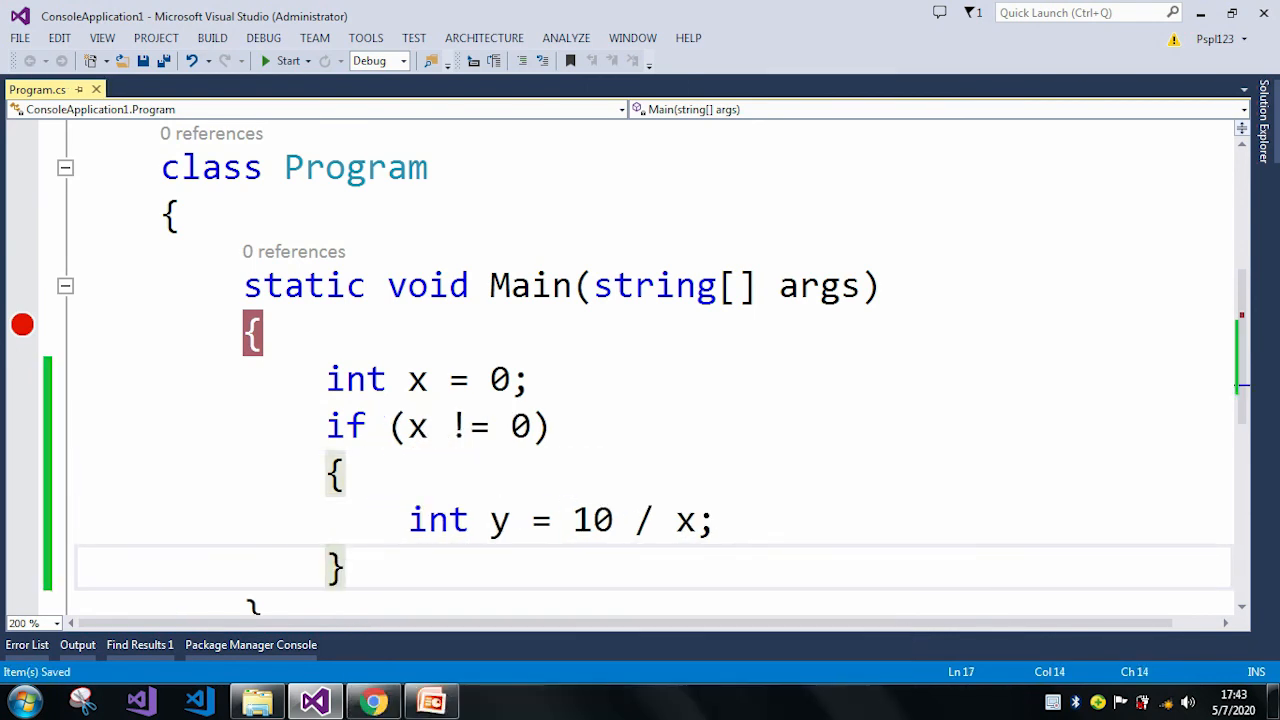
pyautogui.scroll(-3)
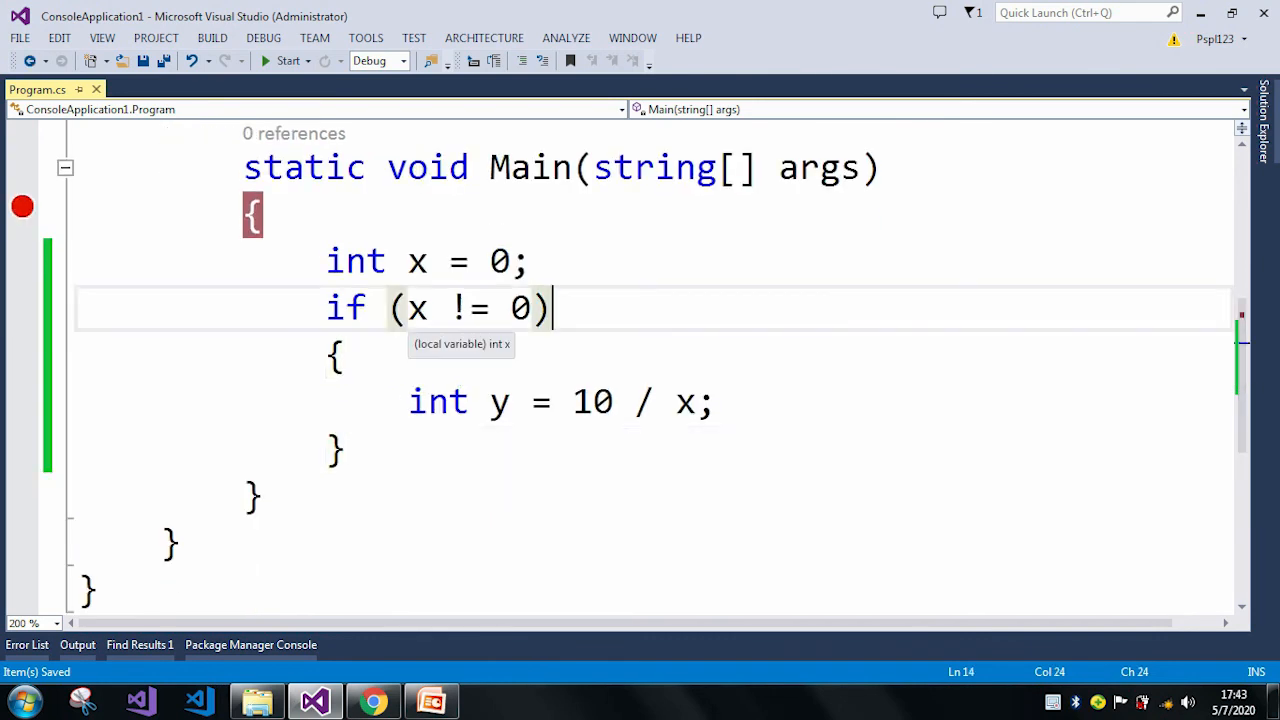
pyautogui.doubleClick(417, 307)
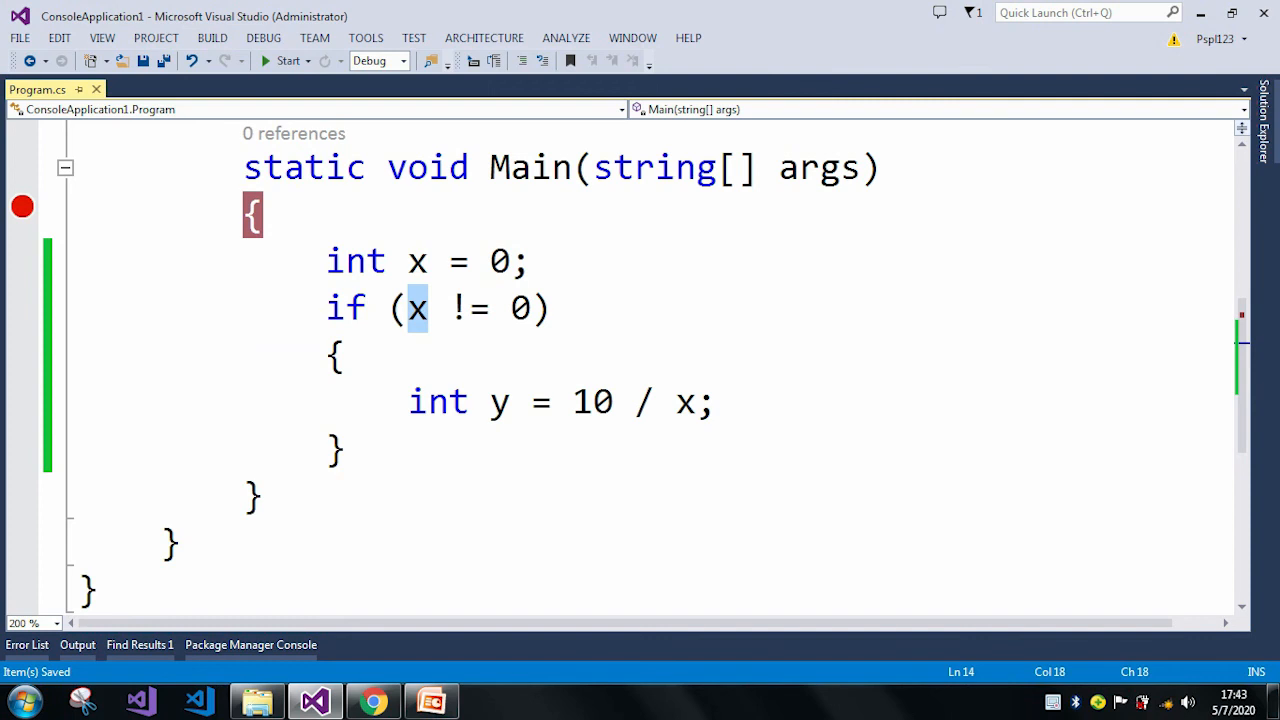
pyautogui.click(335, 355)
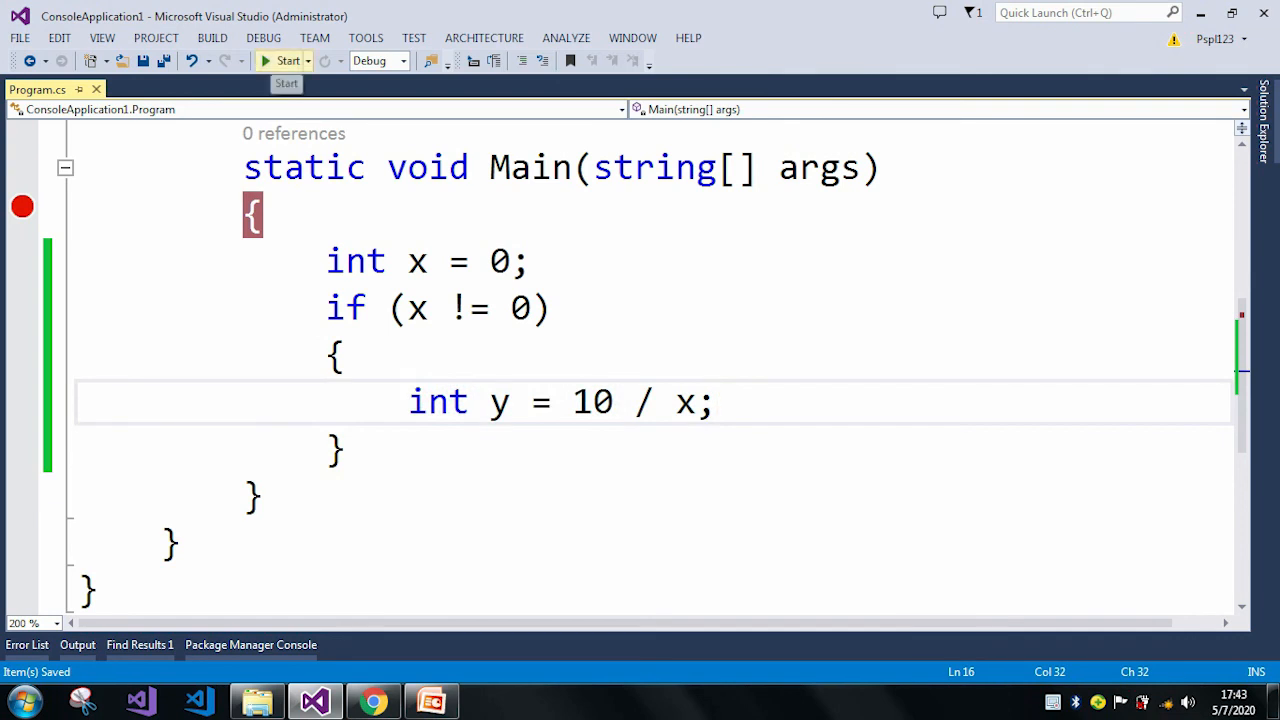
# Debug the guarded code past the breakpoint until it ends without an exception
pyautogui.click(287, 60)
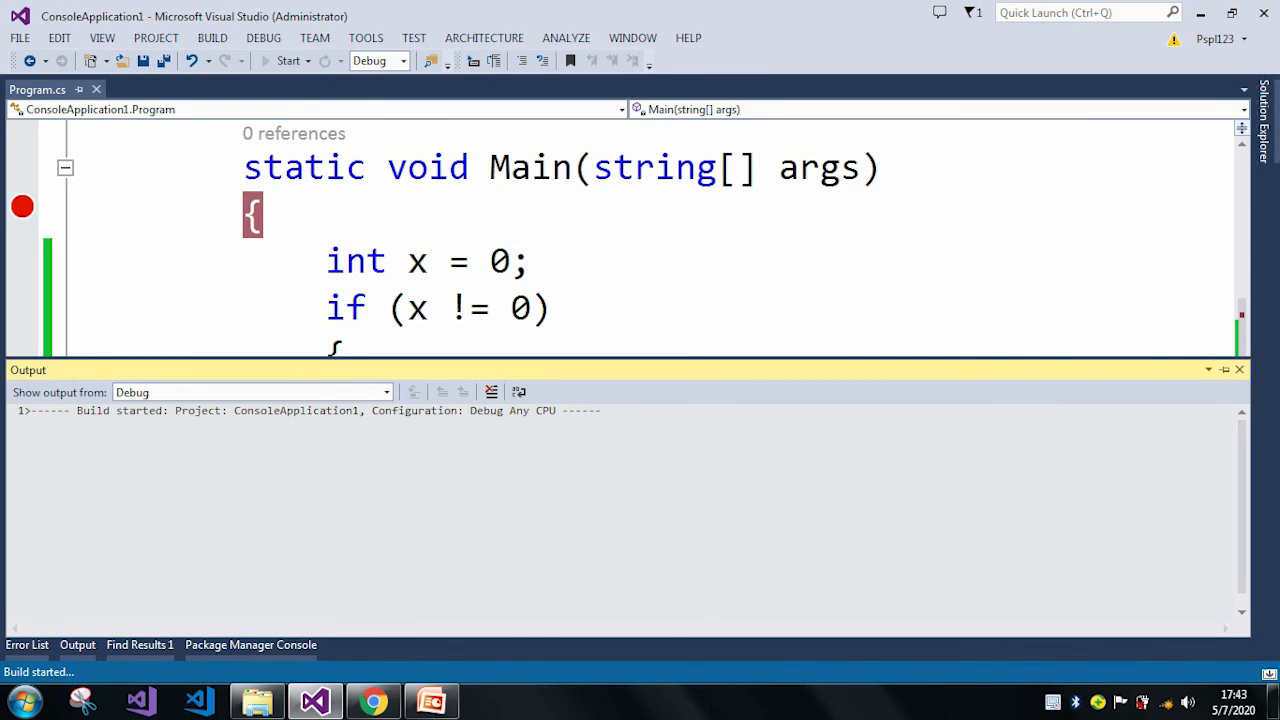
pyautogui.click(289, 61)
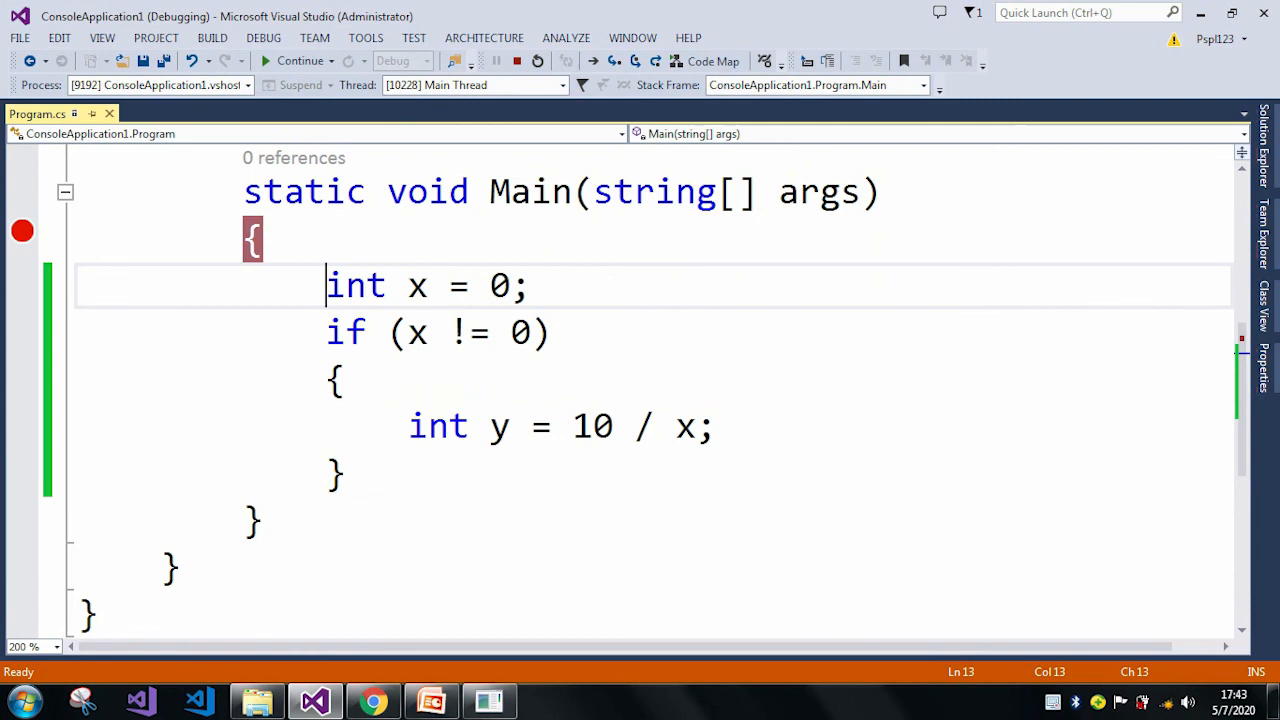
pyautogui.press('F10')
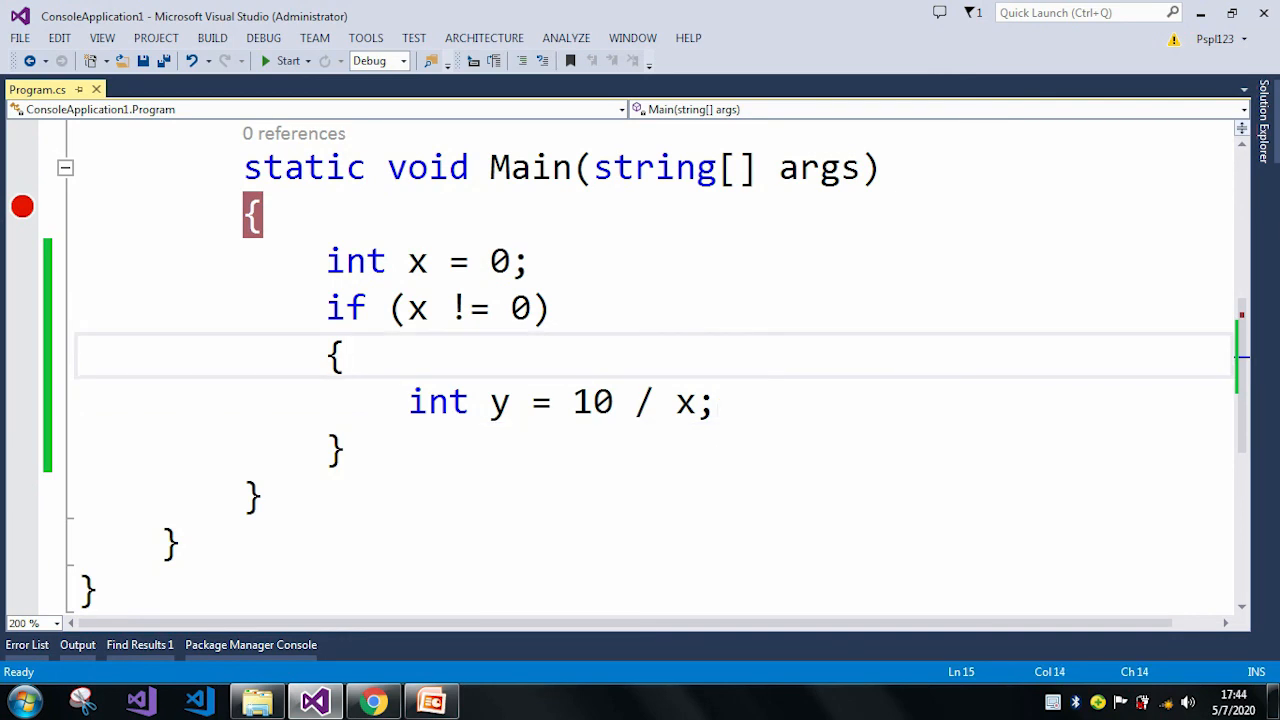
pyautogui.click(340, 357)
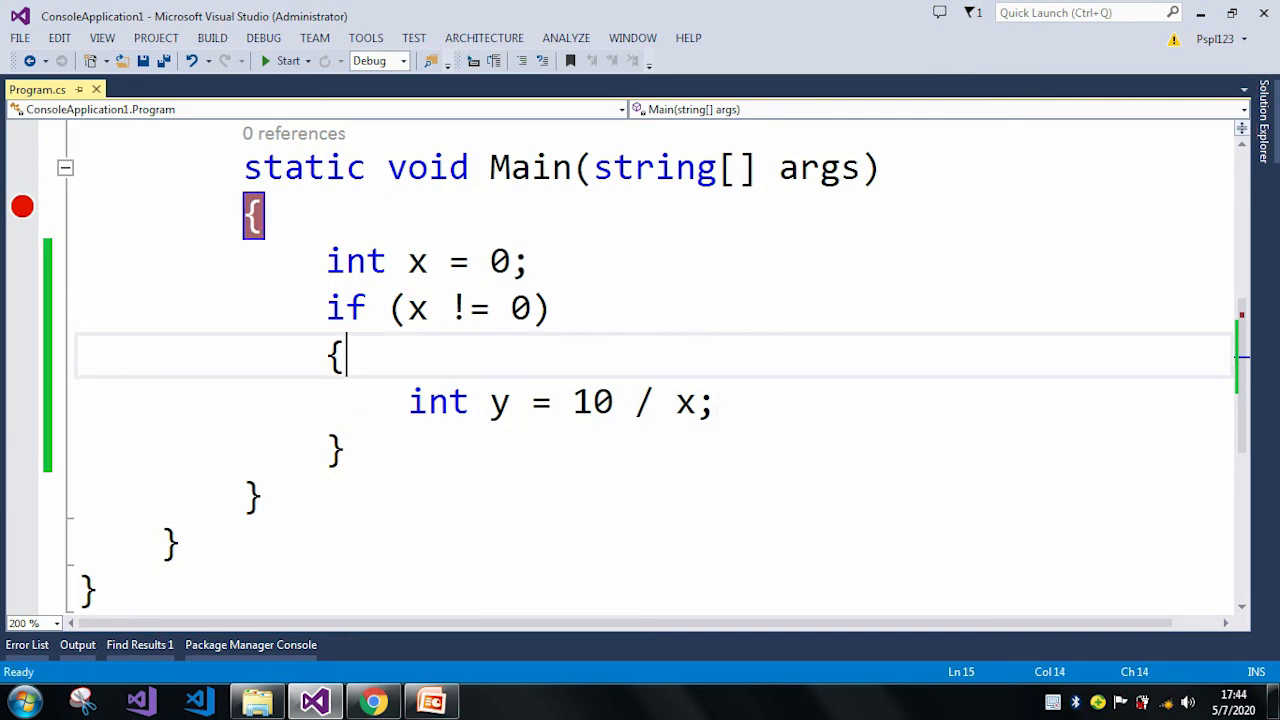